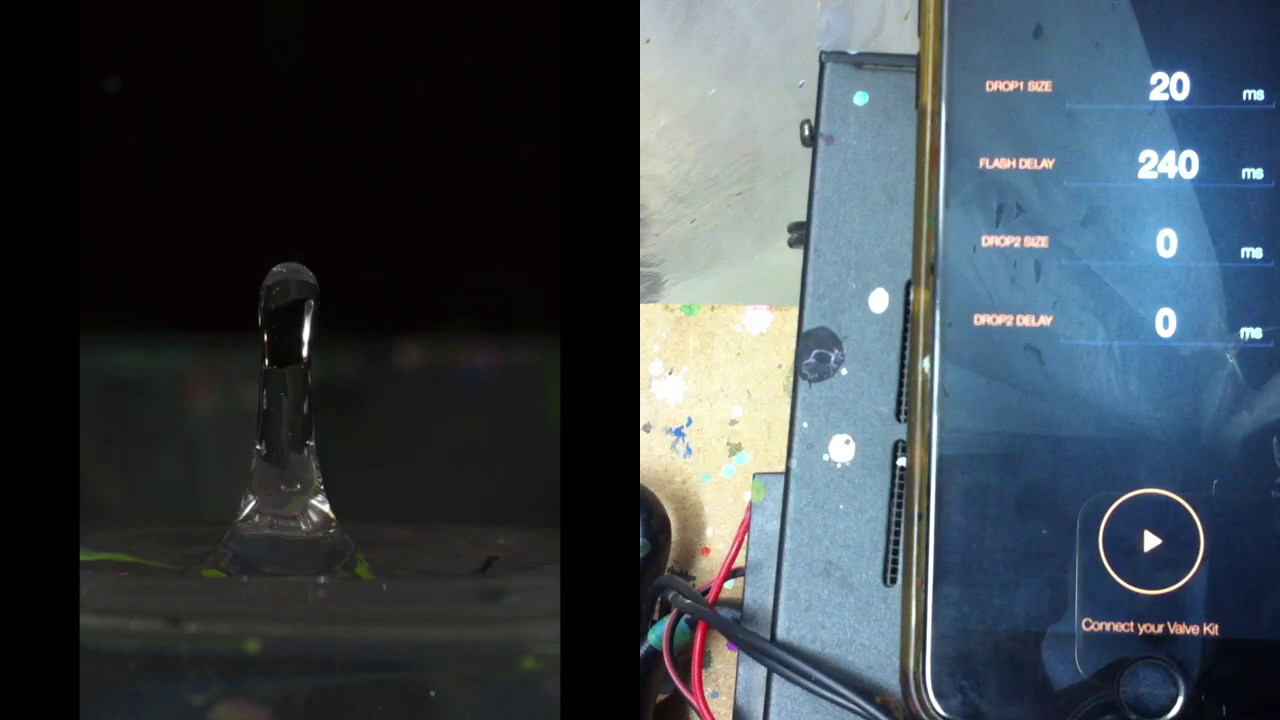
- Configure drop 2 with a 20 ms size and 90 ms delay
{"action": "left_click", "coordinate": [1165, 245]}
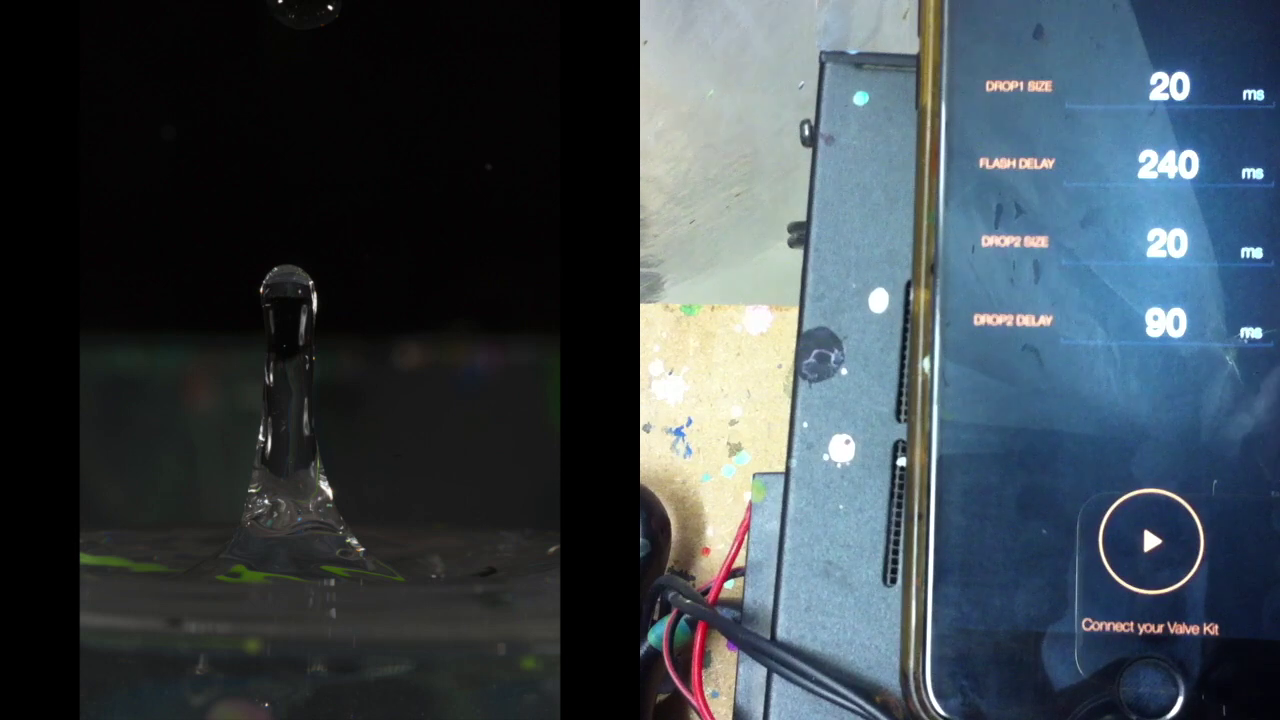
- Re-enter the drop 2 delay as 80 ms
{"action": "left_click", "coordinate": [1165, 325]}
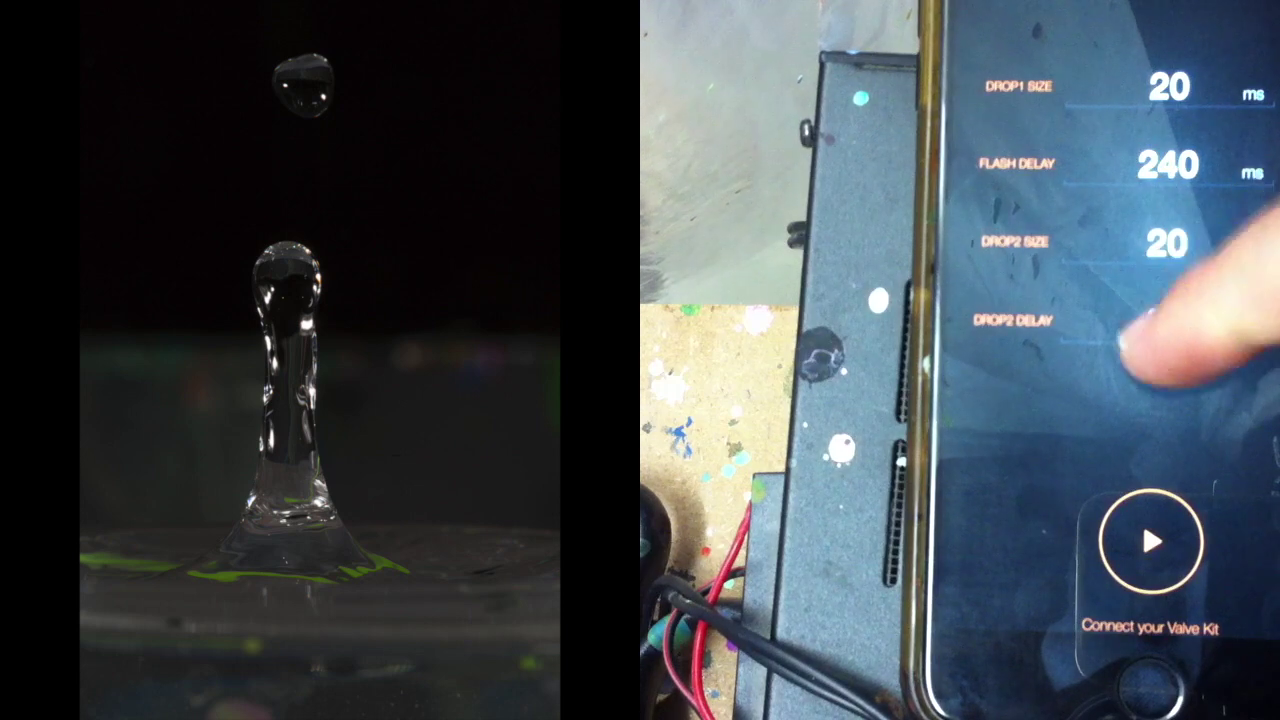
{"action": "left_click", "coordinate": [1140, 330]}
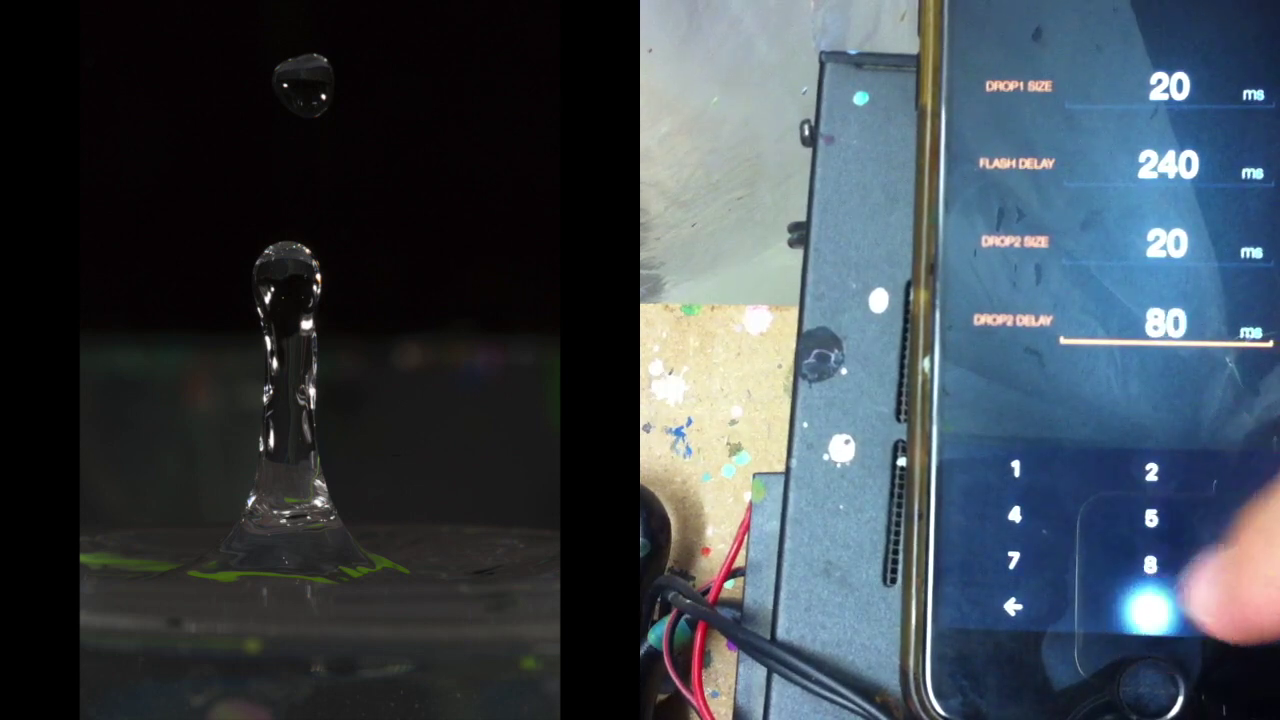